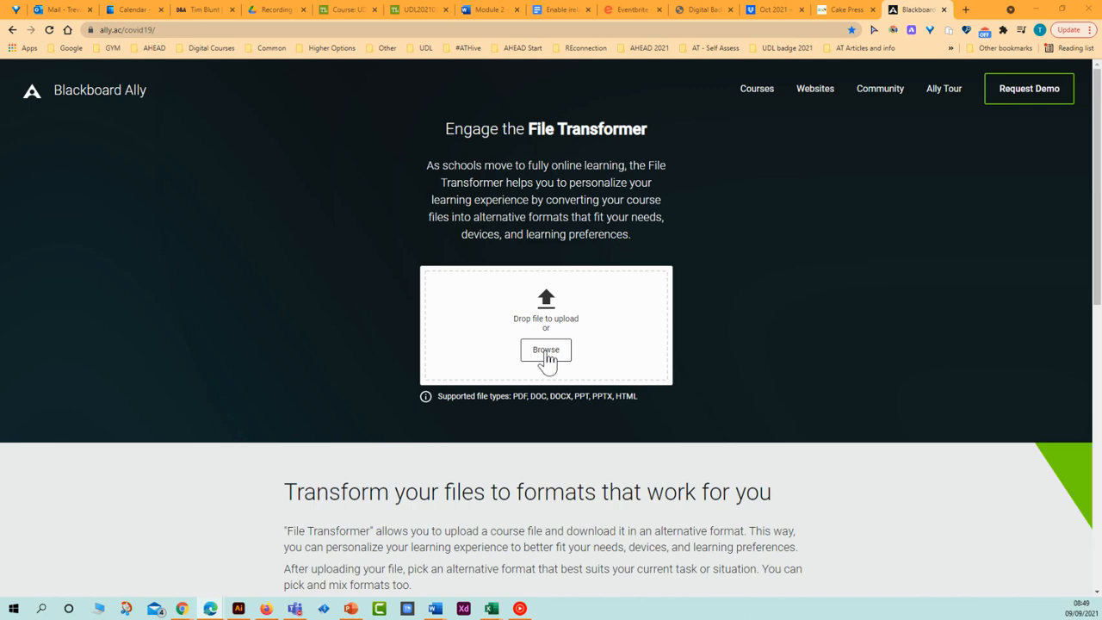
Upload the Redesign Activity Report Template 2020 document from the Desktop.
left_click(546, 349)
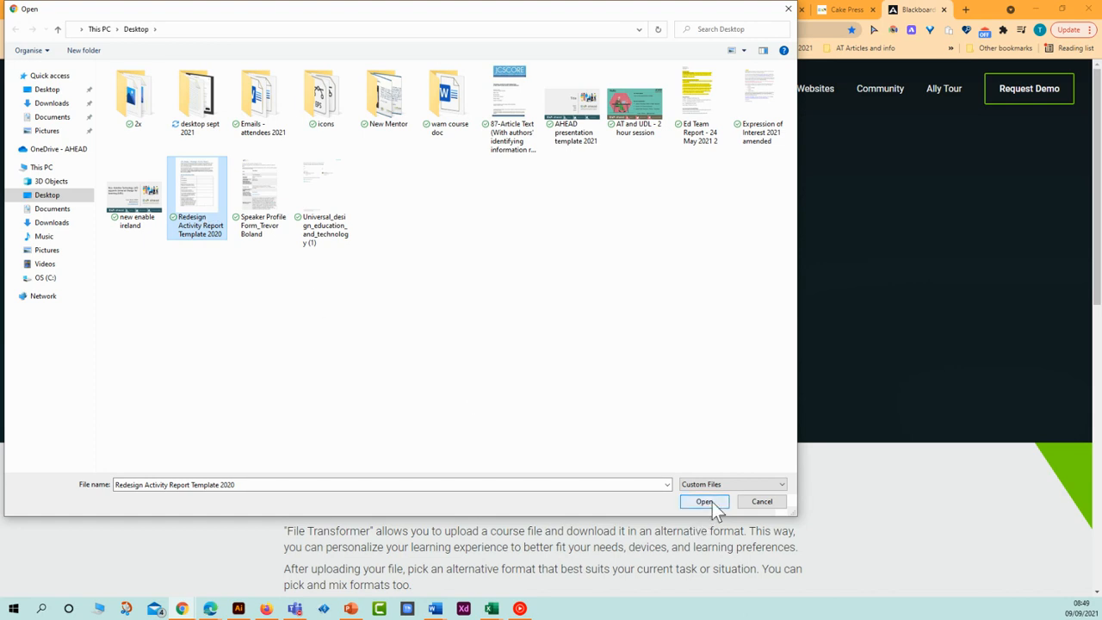
left_click(704, 500)
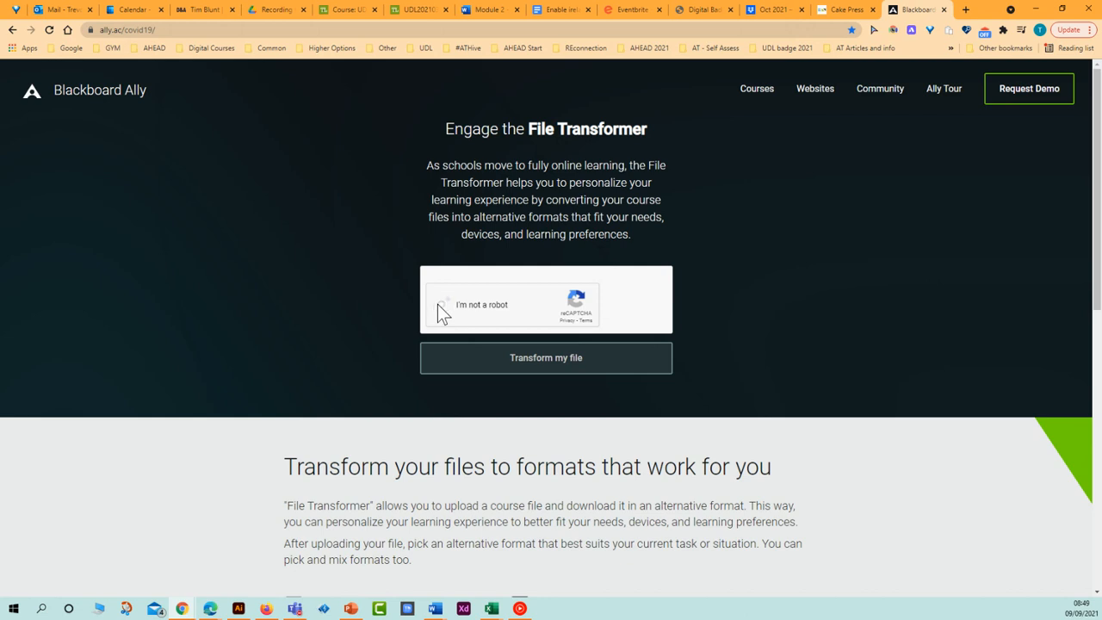
Confirm 'I'm not a robot' and transform the file to list alternative formats.
left_click(444, 304)
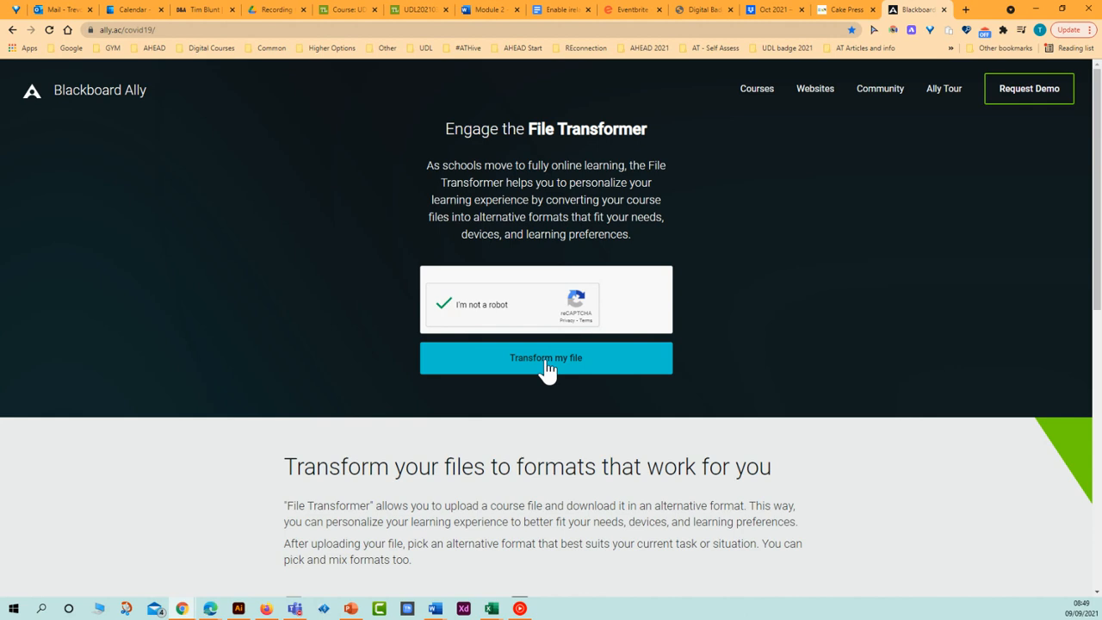
left_click(546, 357)
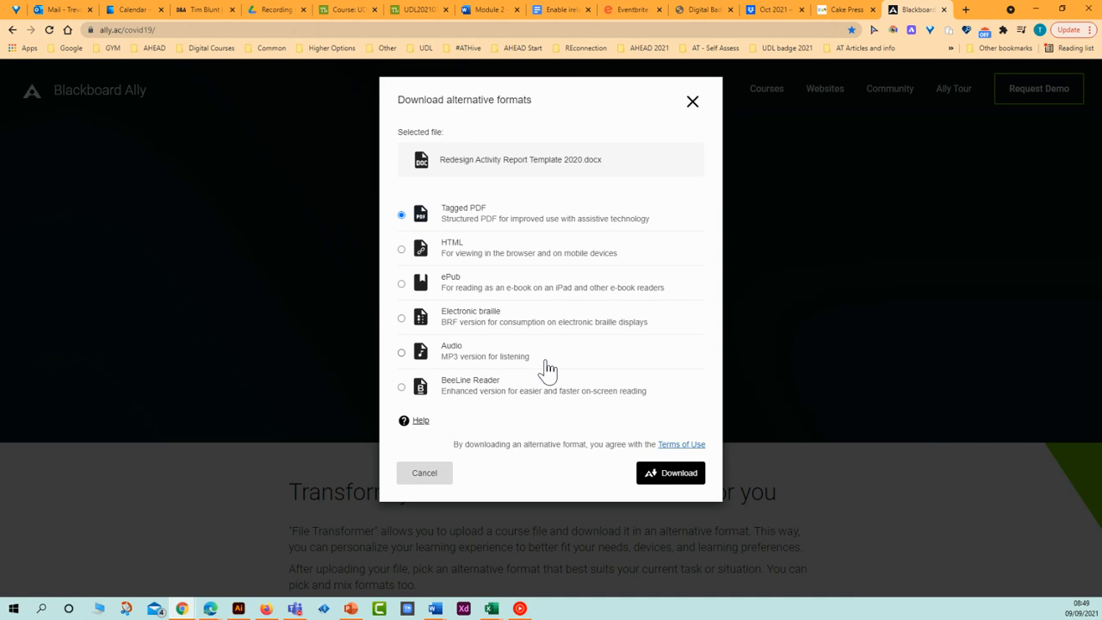
Download the report as an Audio (MP3) version.
left_click(401, 351)
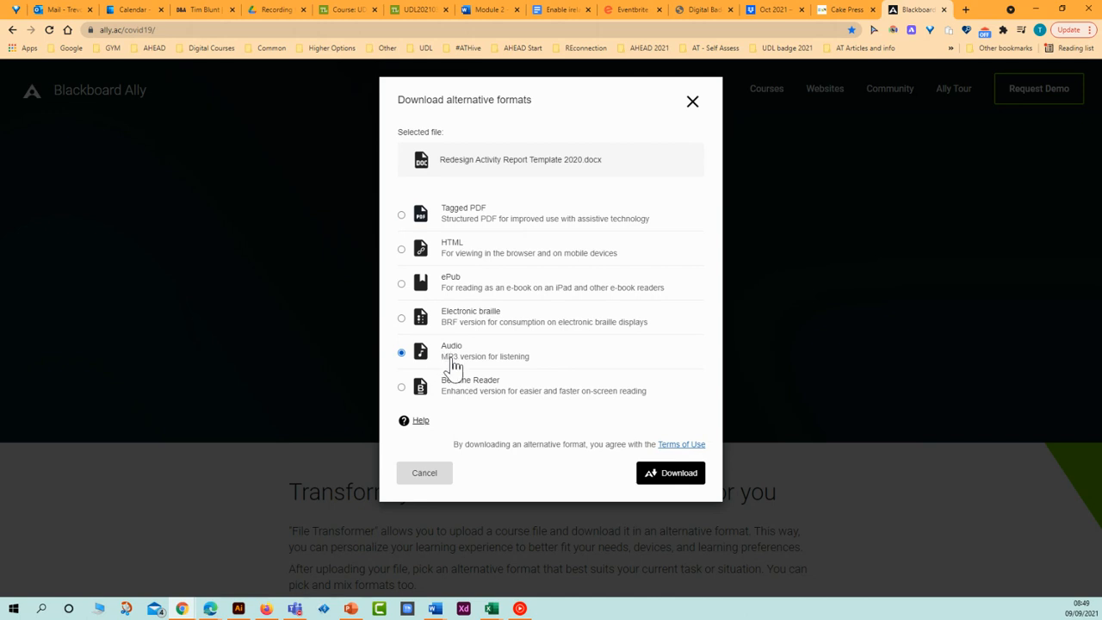
mouse_move(679, 465)
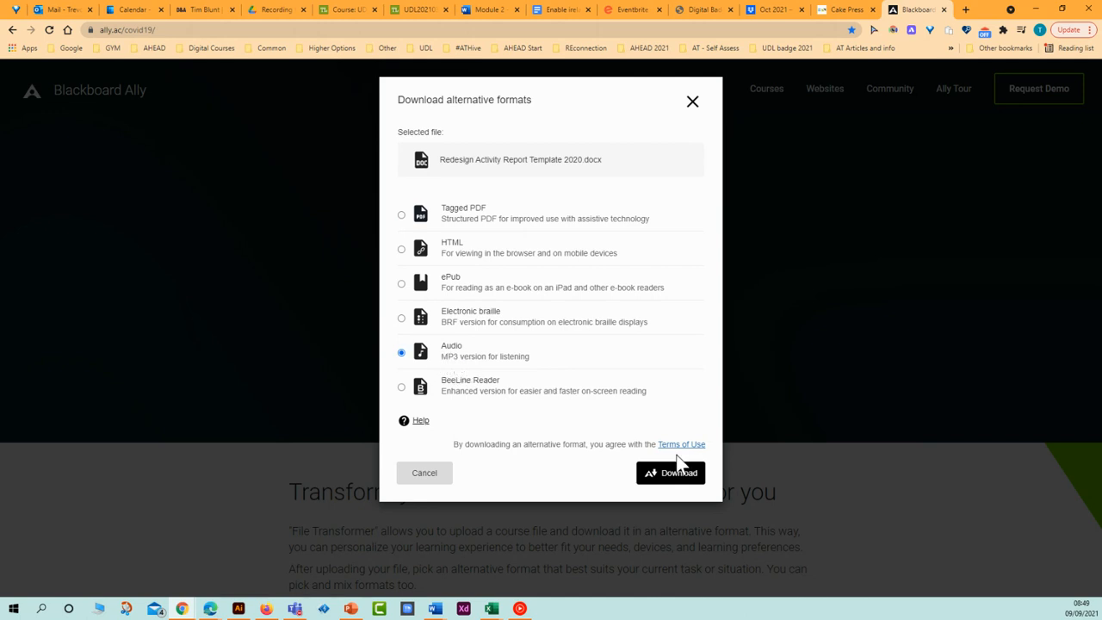
mouse_move(670, 472)
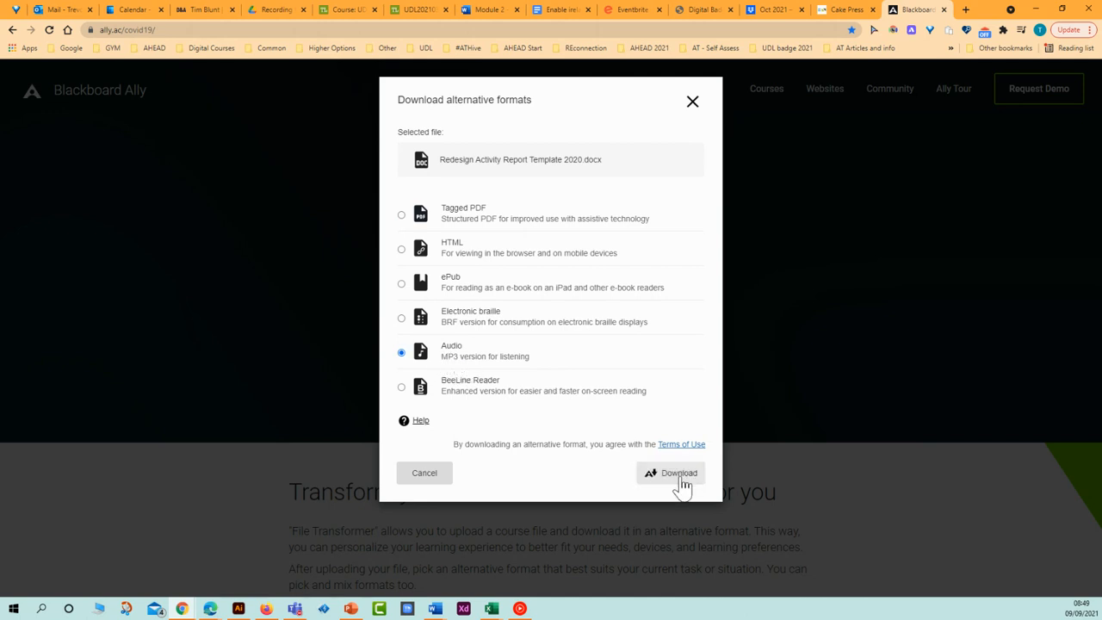
left_click(671, 473)
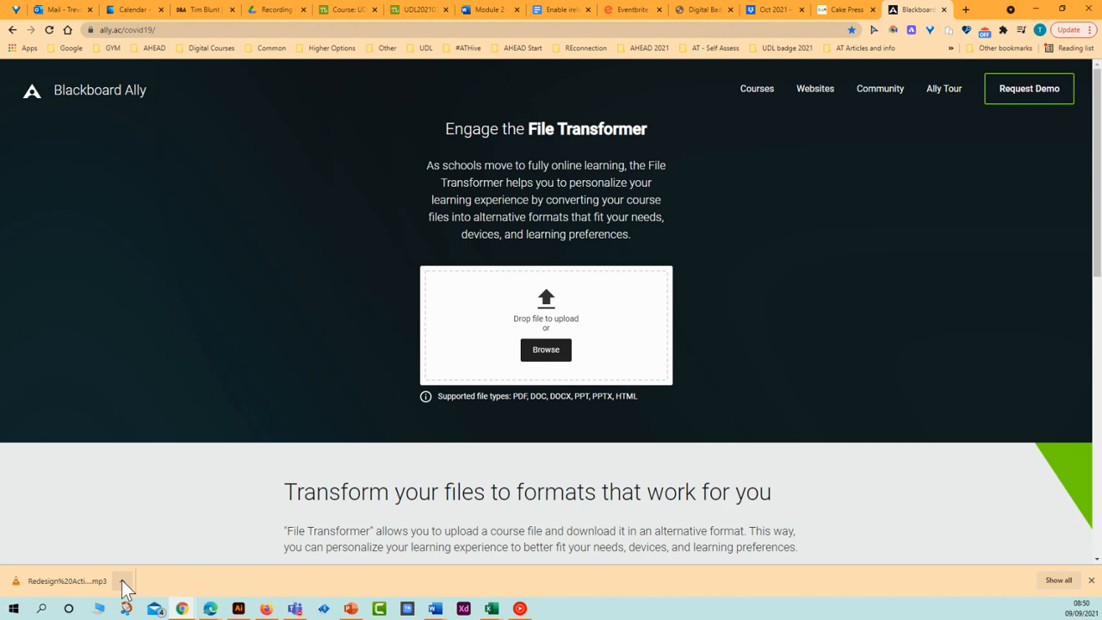
Show Chrome's options for the downloaded MP3 file.
left_click(124, 580)
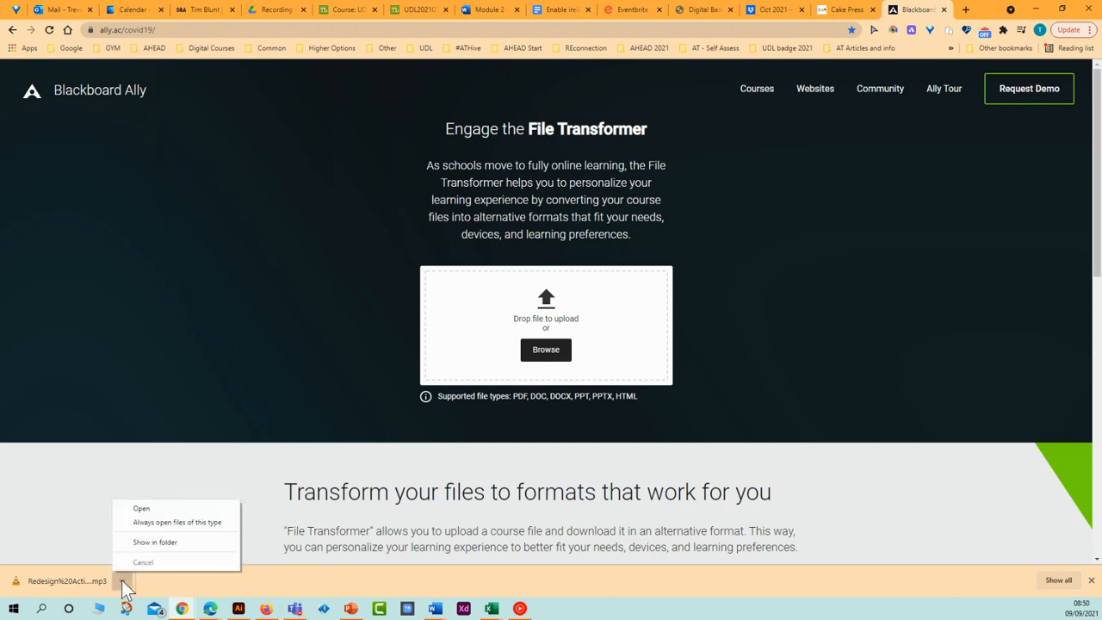
mouse_move(155, 541)
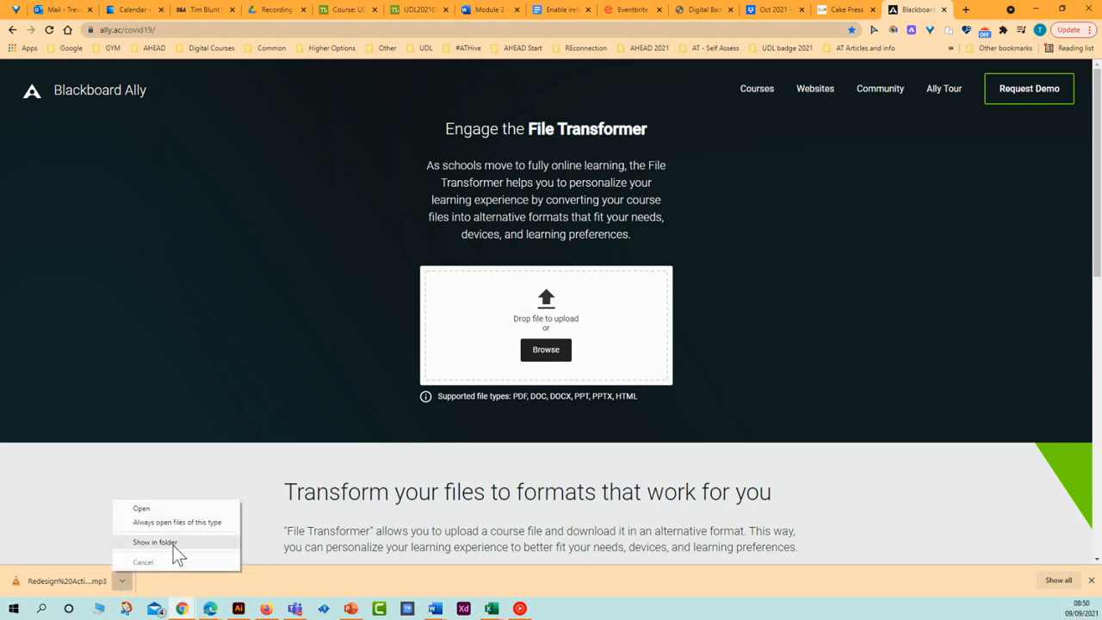